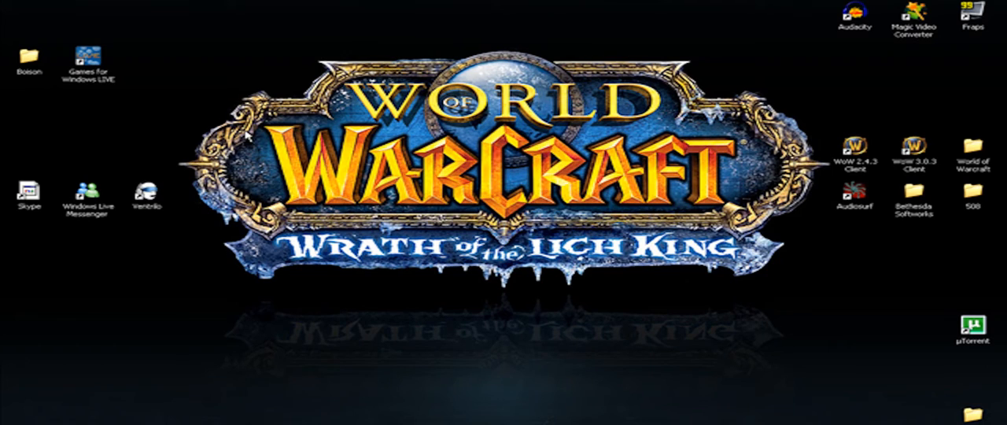
{"action": "mouse_move", "coordinate": [999, 20]}
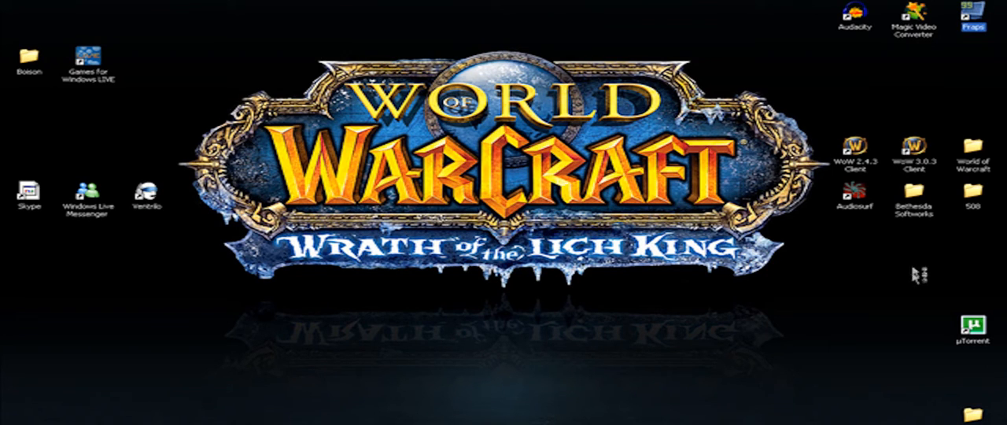
Launch Fraps to check its recording settings, then close it.
{"action": "double_click", "coordinate": [975, 14]}
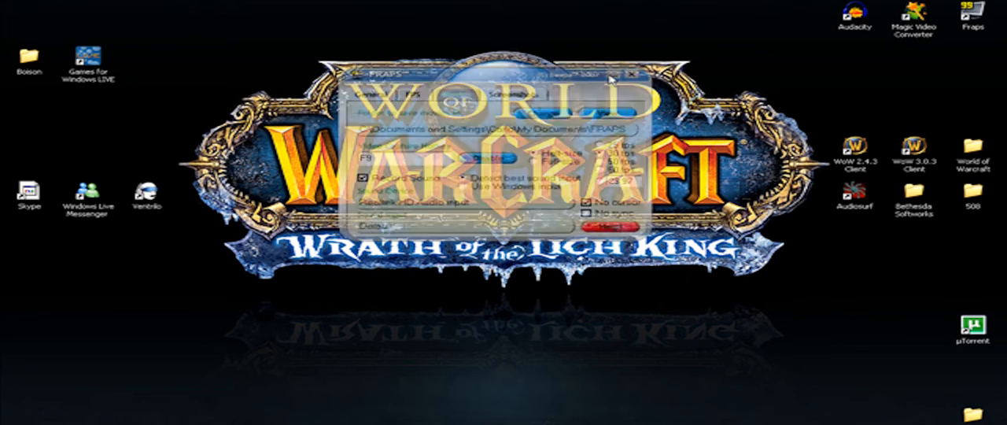
{"action": "left_click", "coordinate": [637, 74]}
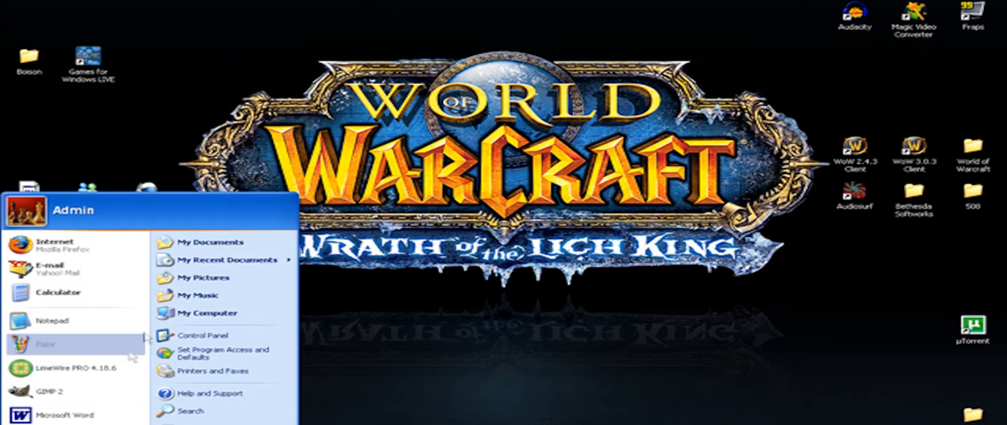
Launch the Realtek HD Sound Effect Manager from Control Panel.
{"action": "left_click", "coordinate": [209, 335]}
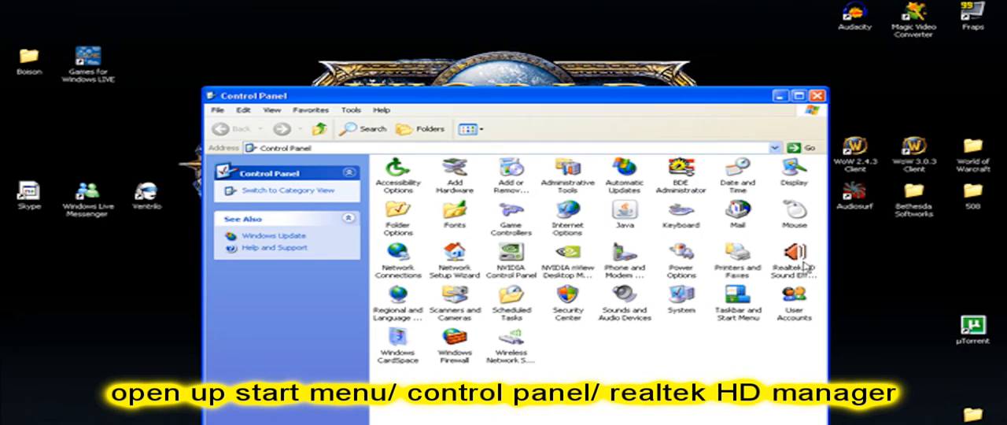
{"action": "mouse_move", "coordinate": [794, 259]}
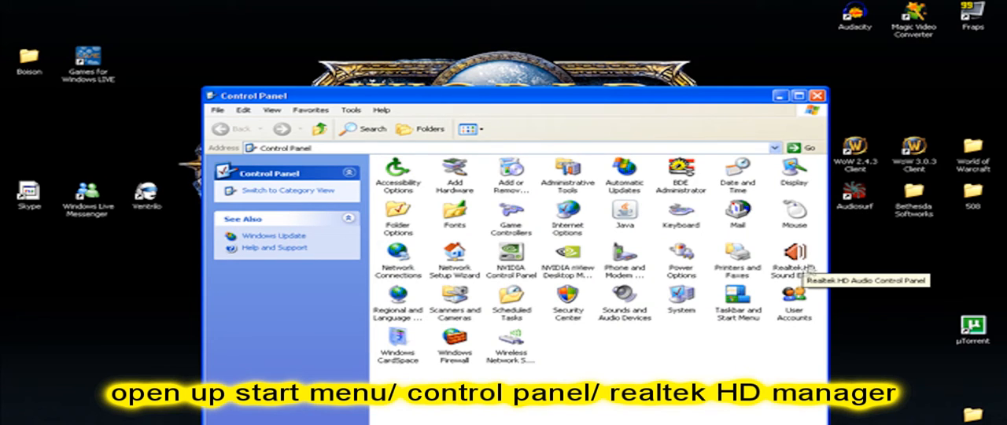
{"action": "double_click", "coordinate": [793, 256]}
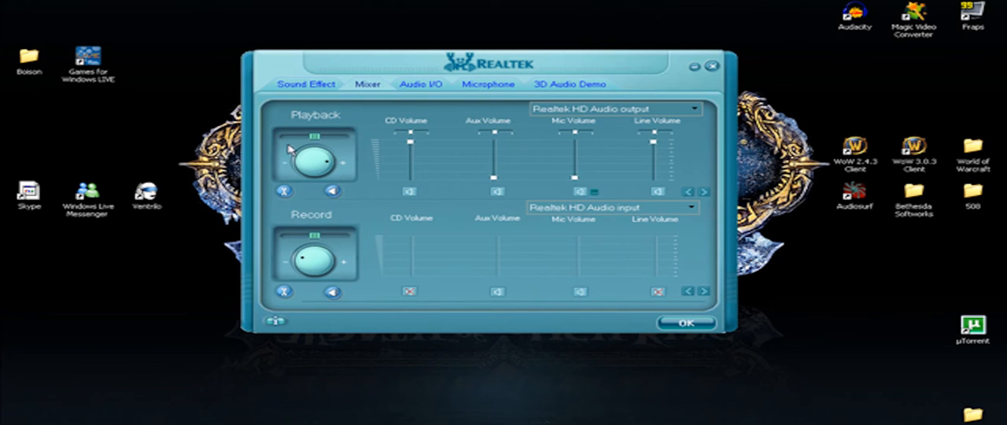
{"action": "mouse_move", "coordinate": [286, 116]}
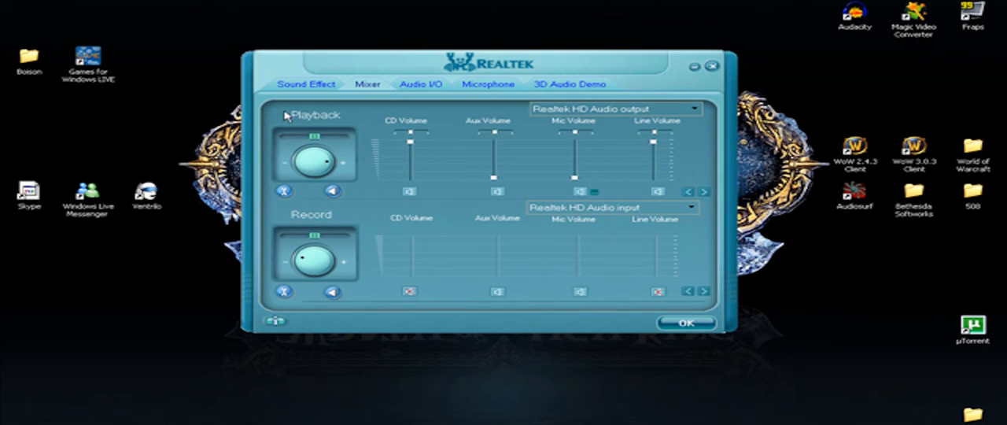
{"action": "mouse_move", "coordinate": [480, 157]}
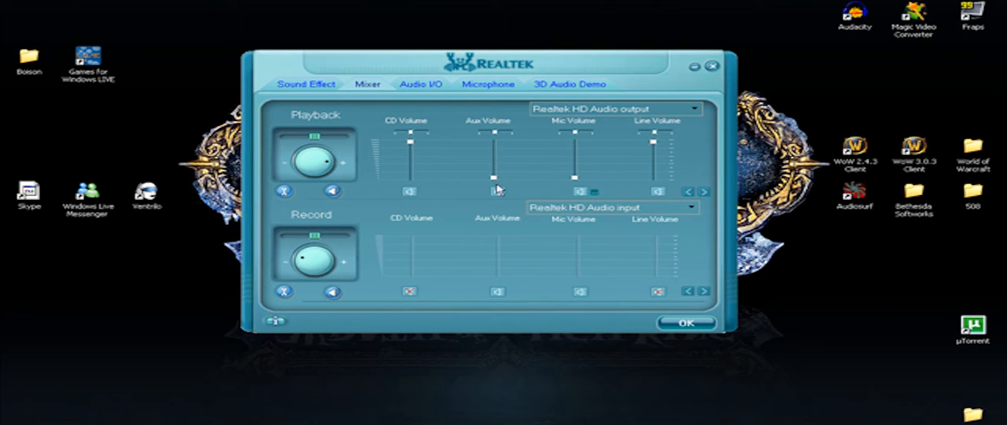
Drag the Aux playback volume slider fully down.
{"action": "left_click_drag", "start_coordinate": [491, 189], "coordinate": [491, 158]}
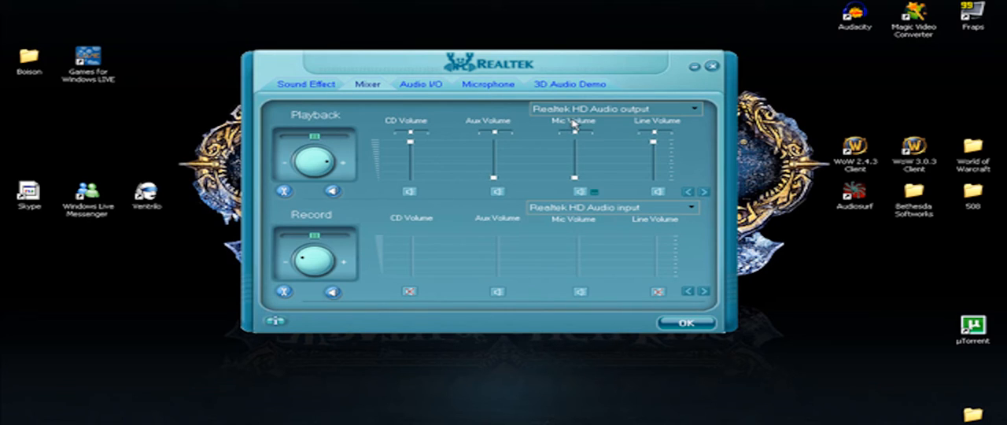
{"action": "mouse_move", "coordinate": [574, 168]}
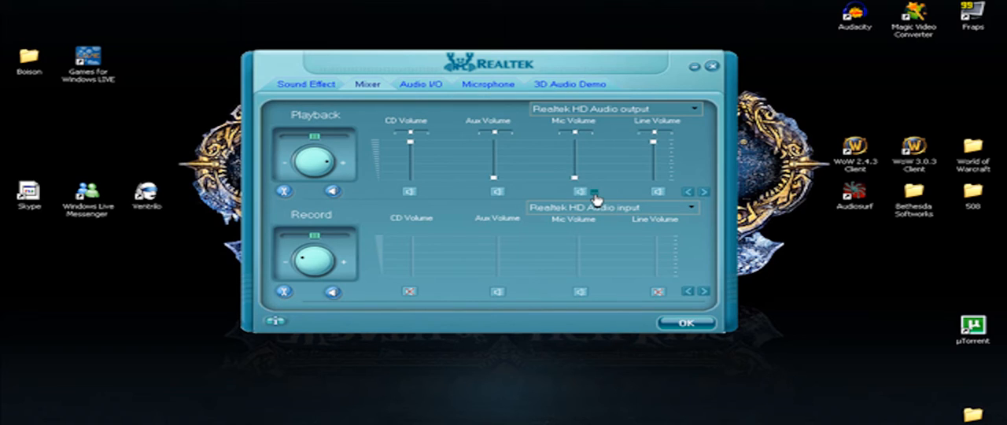
{"action": "left_click", "coordinate": [586, 191]}
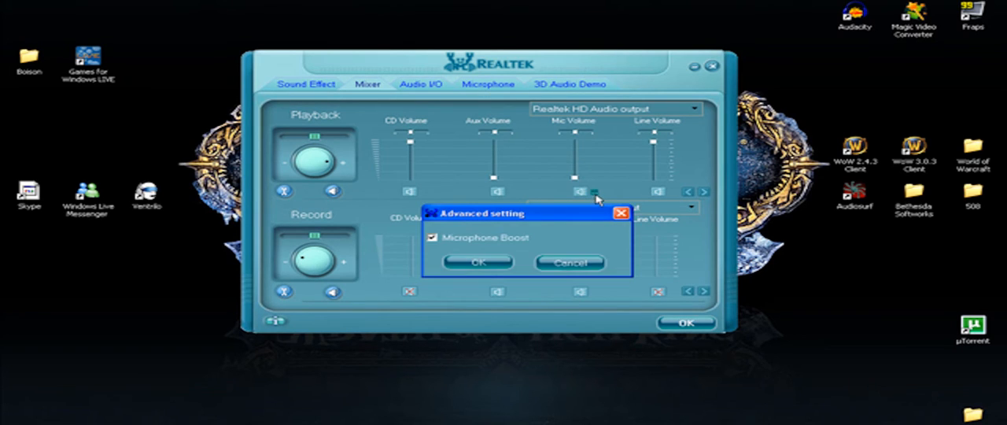
{"action": "left_click_drag", "start_coordinate": [503, 213], "coordinate": [483, 186]}
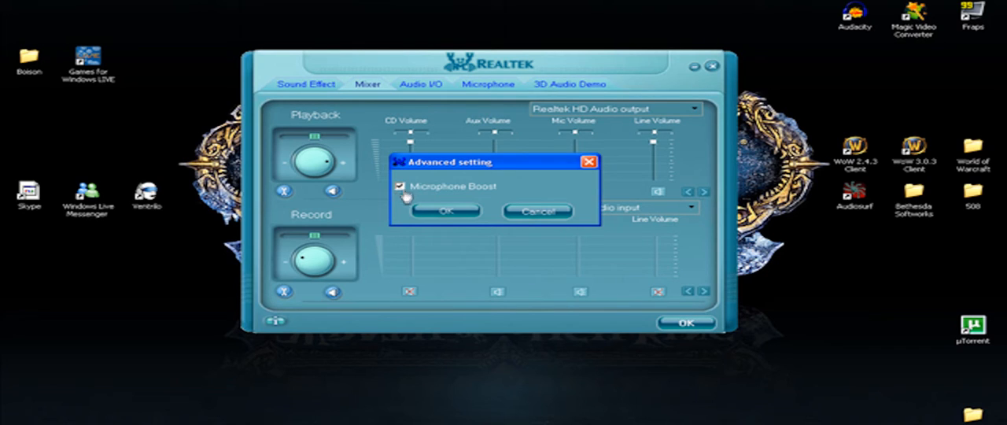
{"action": "left_click", "coordinate": [445, 210]}
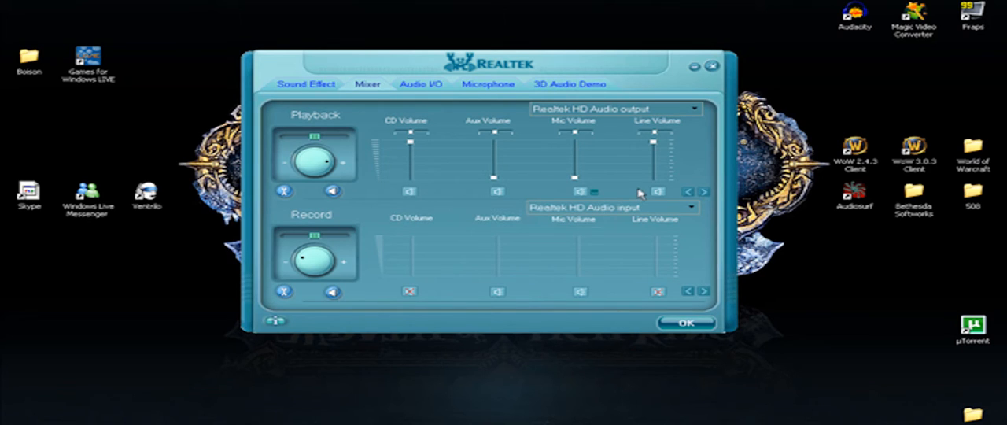
{"action": "mouse_move", "coordinate": [653, 138]}
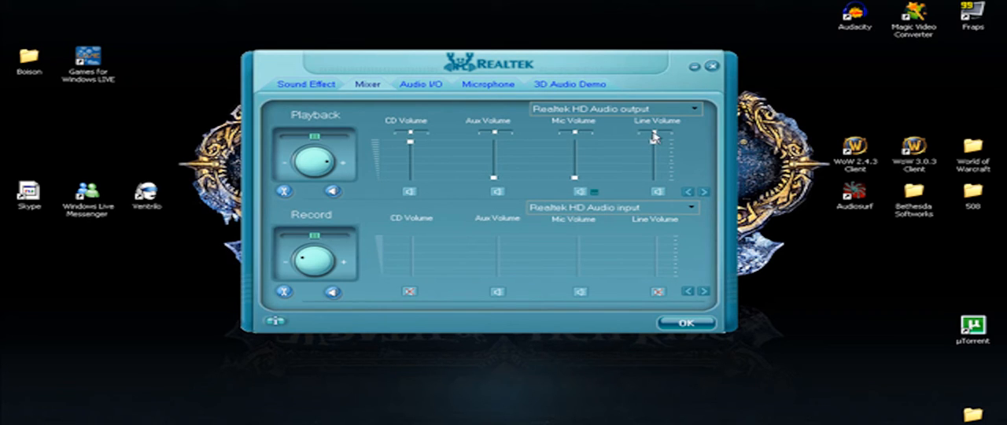
Adjust the Line playback volume and scroll to the Wave, SW Synth, Front and Rear channels.
{"action": "left_click_drag", "start_coordinate": [657, 135], "coordinate": [657, 154]}
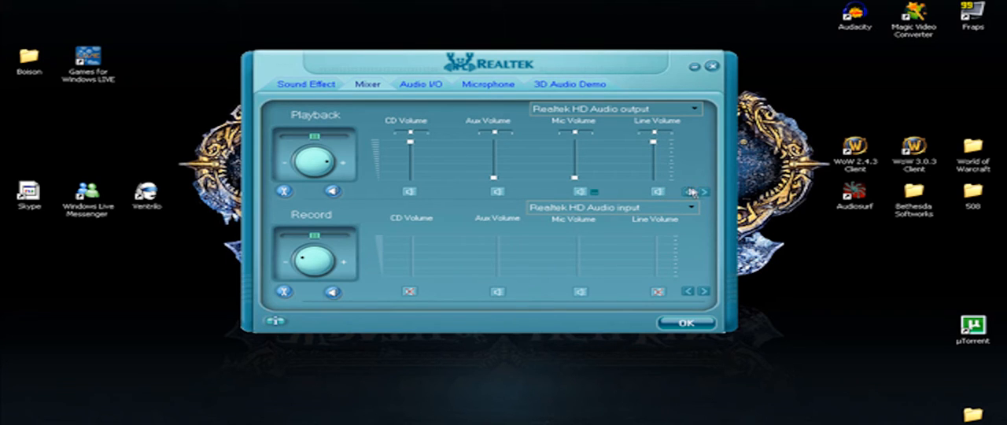
{"action": "left_click", "coordinate": [698, 191]}
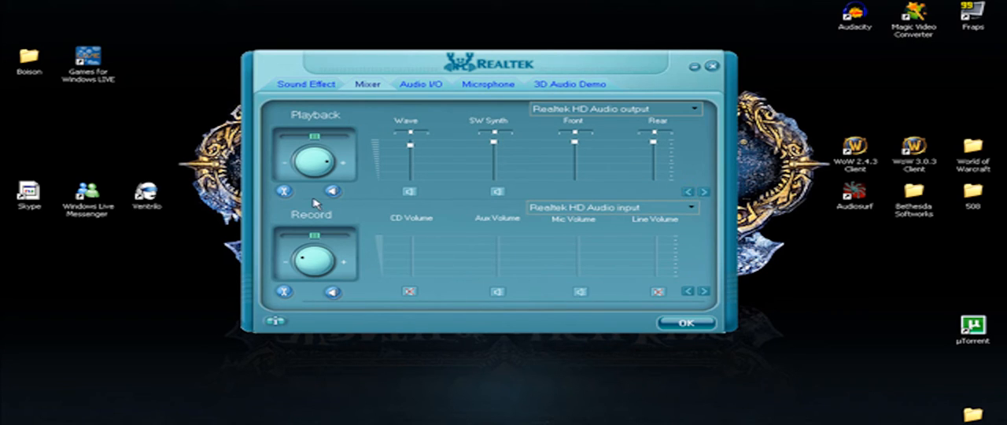
{"action": "mouse_move", "coordinate": [480, 253]}
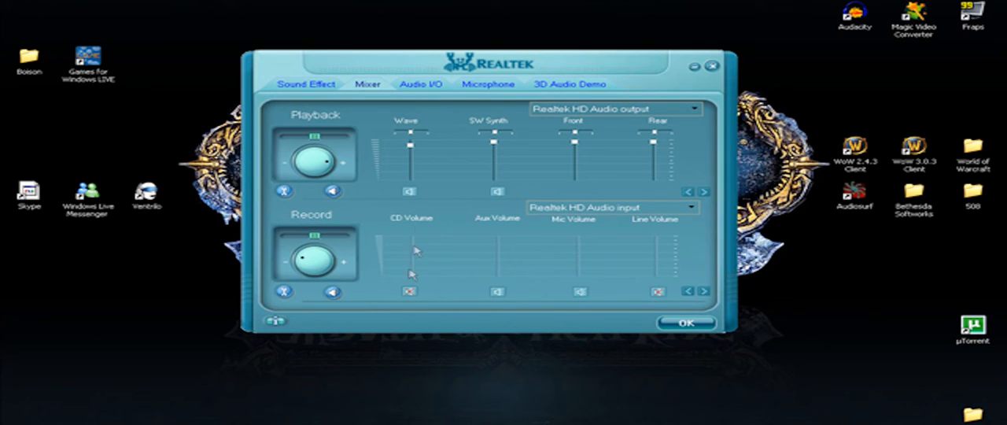
{"action": "mouse_move", "coordinate": [410, 295]}
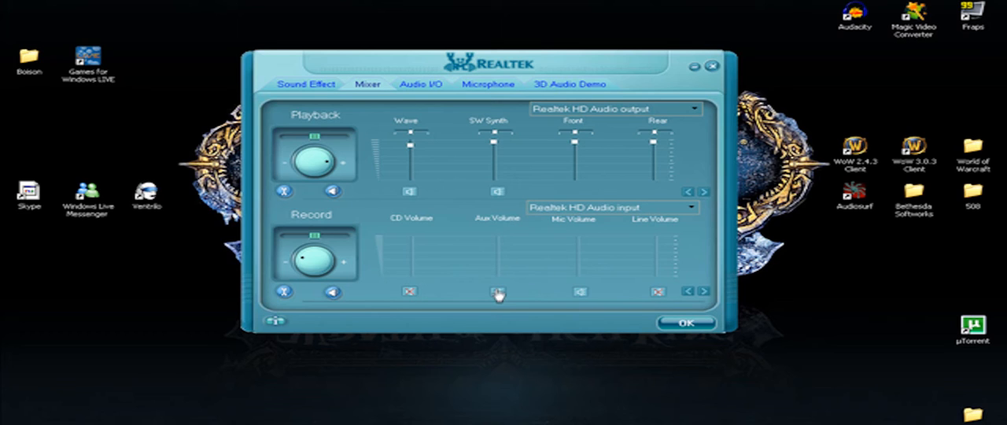
{"action": "mouse_move", "coordinate": [540, 253]}
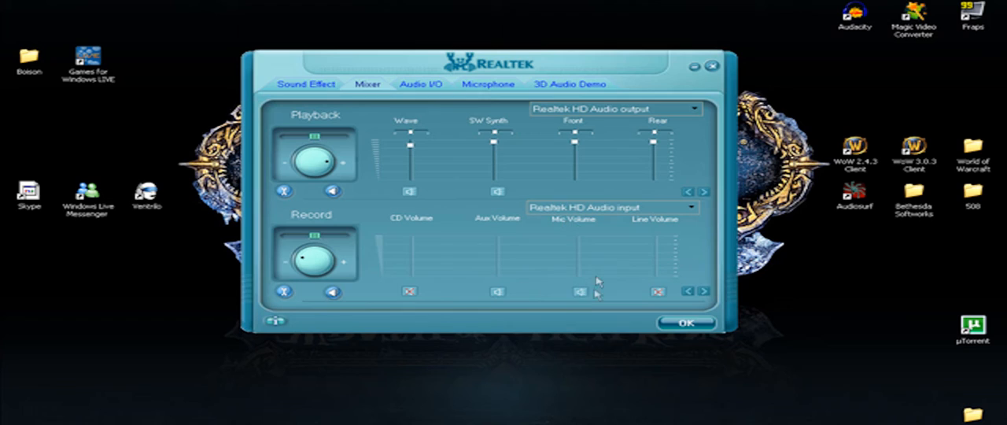
{"action": "mouse_move", "coordinate": [580, 292]}
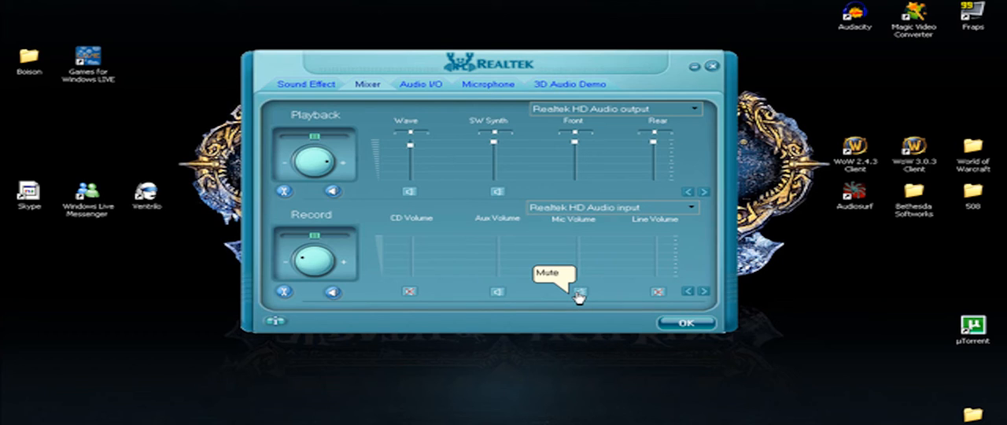
{"action": "mouse_move", "coordinate": [578, 292]}
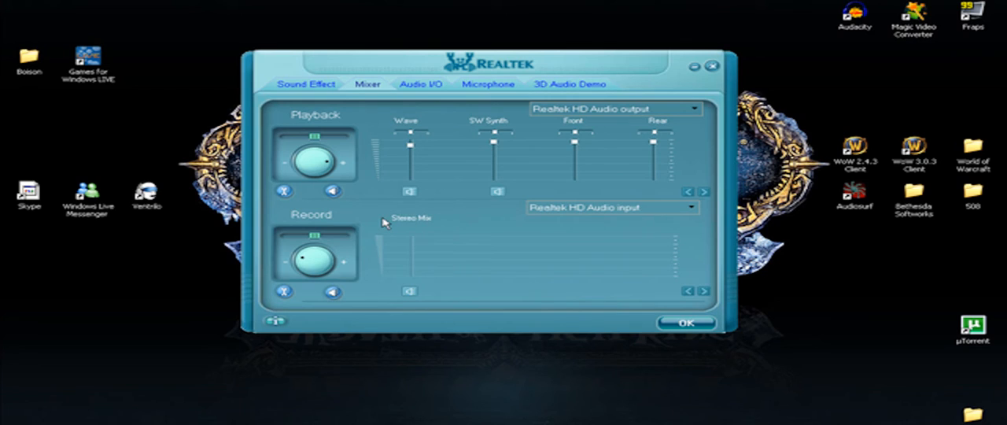
{"action": "mouse_move", "coordinate": [415, 288]}
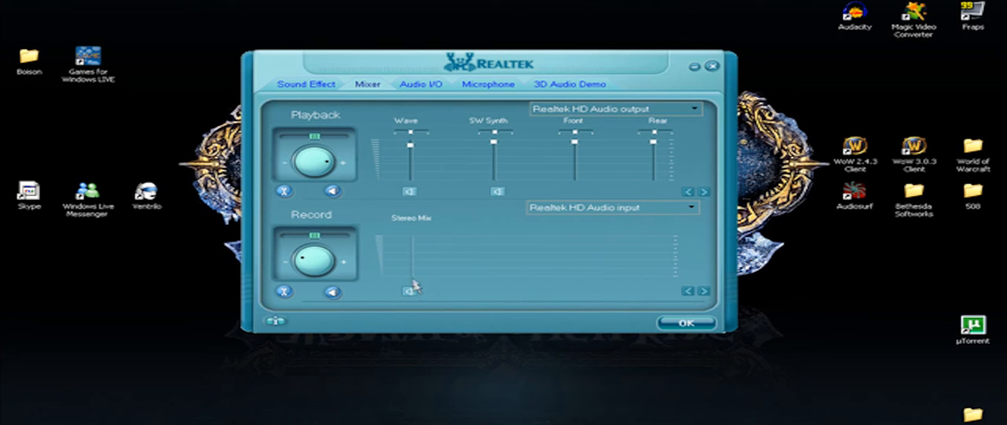
{"action": "mouse_move", "coordinate": [416, 275]}
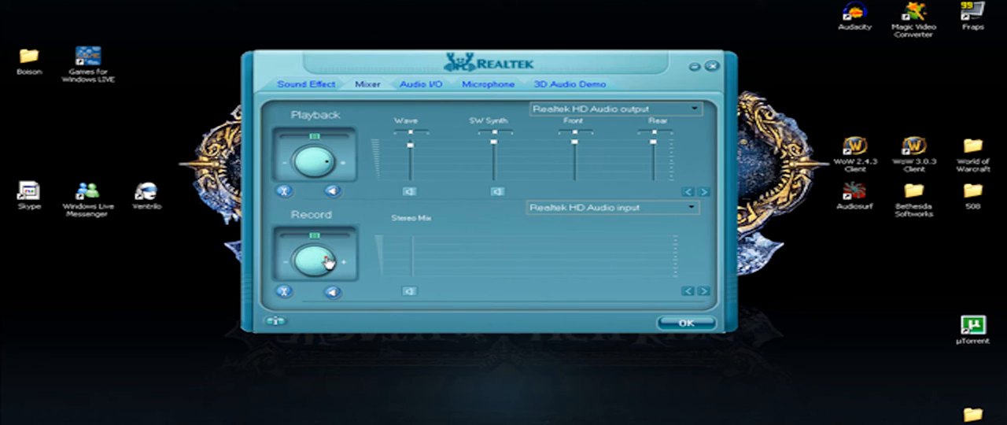
{"action": "mouse_move", "coordinate": [305, 259]}
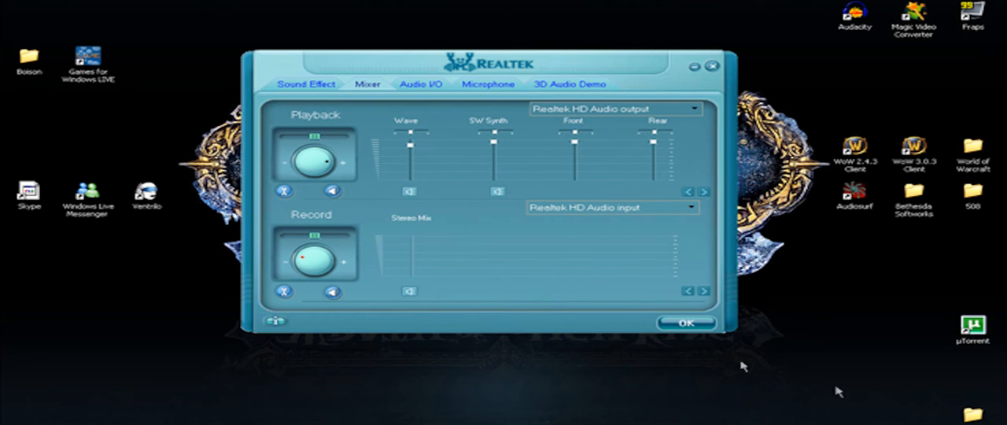
Close Realtek HD Audio Manager with OK and dismiss the Start menu.
{"action": "left_click", "coordinate": [685, 321]}
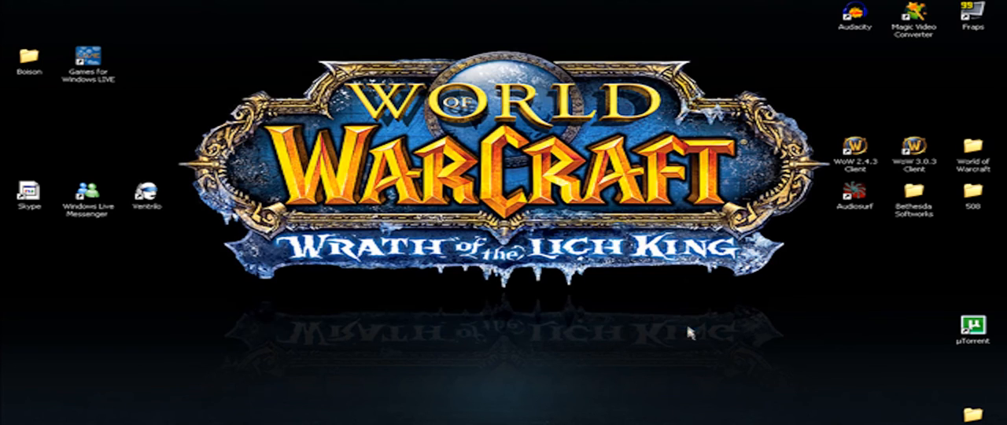
{"action": "mouse_move", "coordinate": [645, 329]}
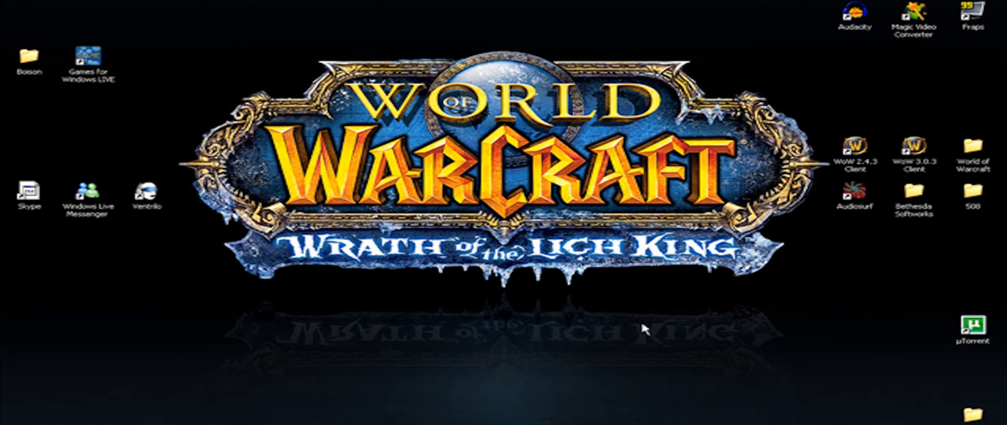
{"action": "mouse_move", "coordinate": [631, 313]}
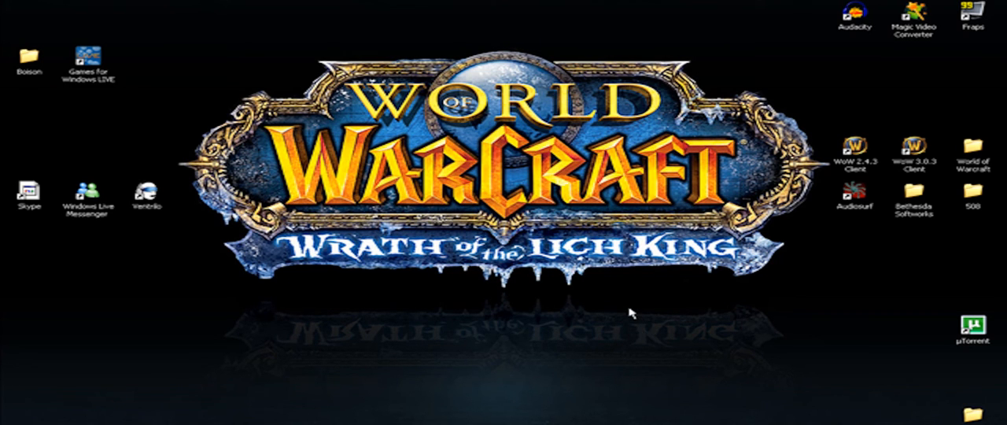
{"action": "mouse_move", "coordinate": [149, 57]}
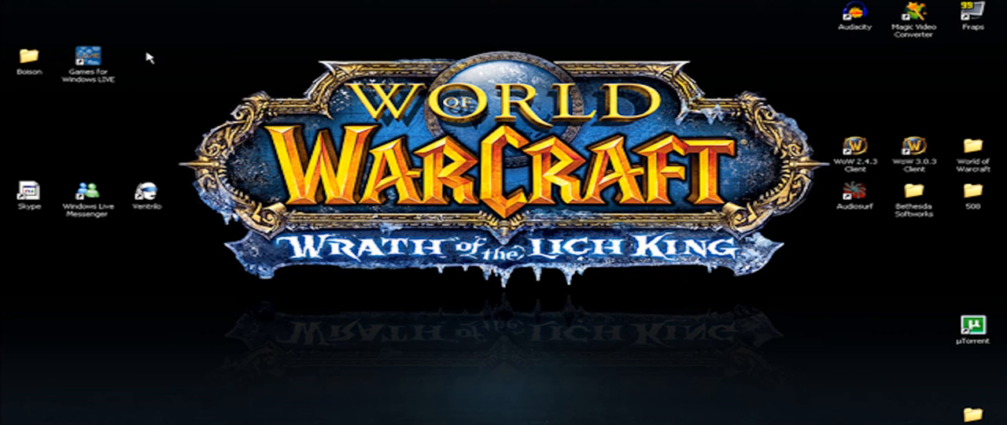
{"action": "mouse_move", "coordinate": [158, 45]}
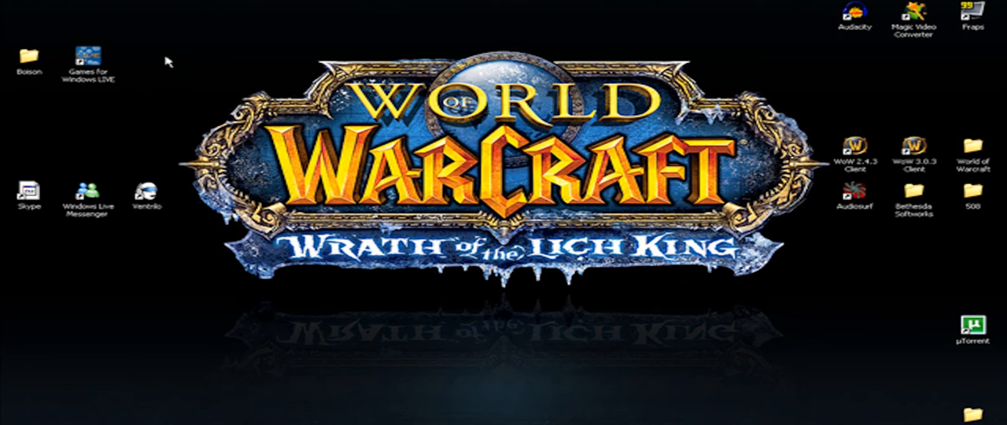
{"action": "mouse_move", "coordinate": [92, 16]}
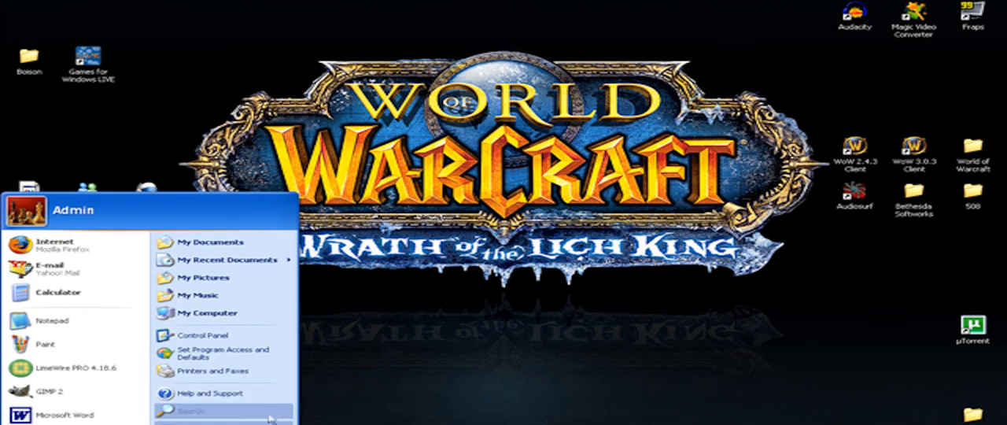
{"action": "left_click", "coordinate": [529, 340]}
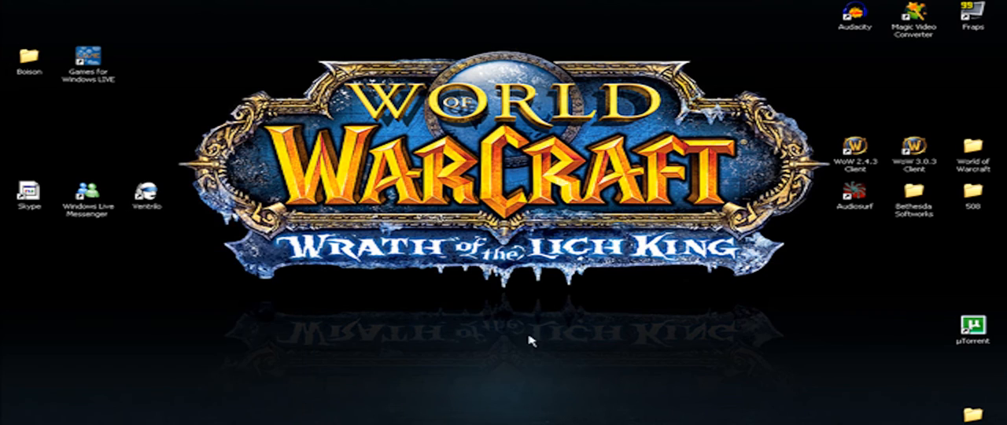